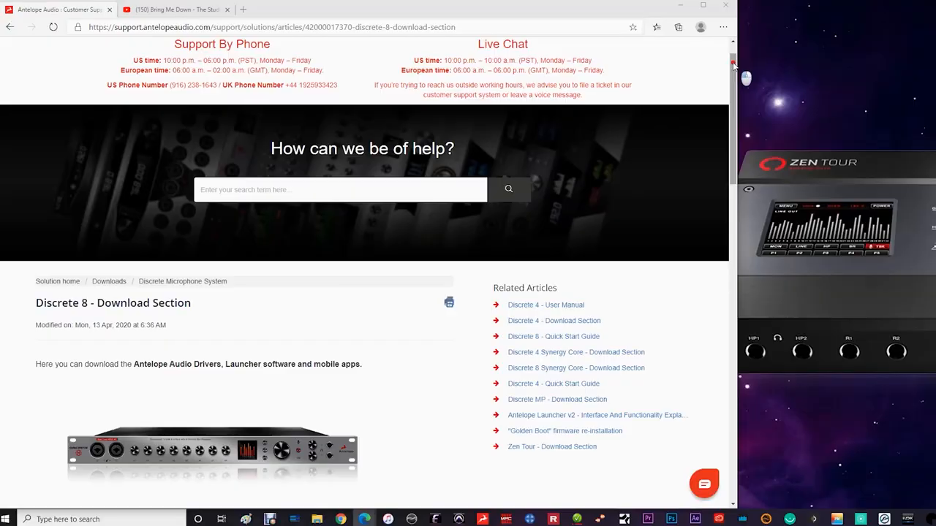
Scroll the Discrete 8 download page down to the Drivers and Launchers sections.
scroll(down, 3)
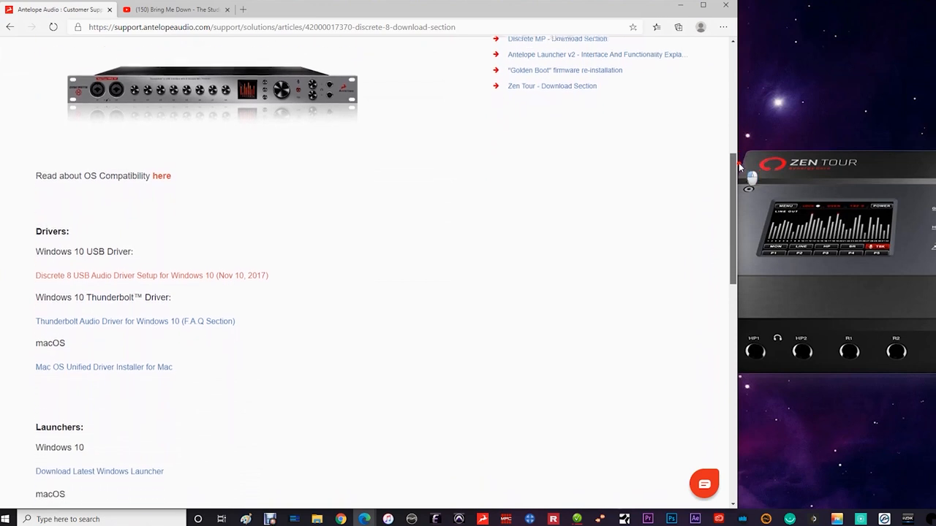
scroll(down, 3)
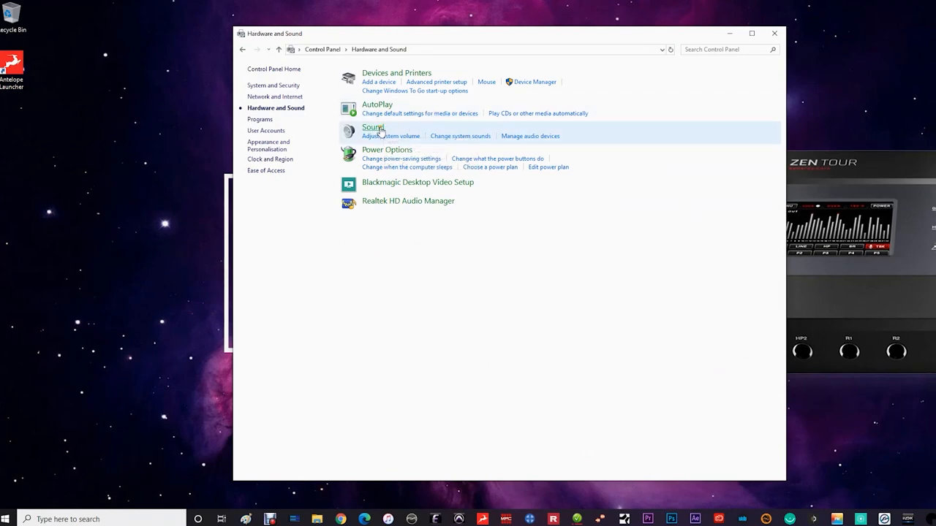
Minimise the Hardware and Sound window to reveal the Antelope Launcher desktop shortcut.
click(373, 126)
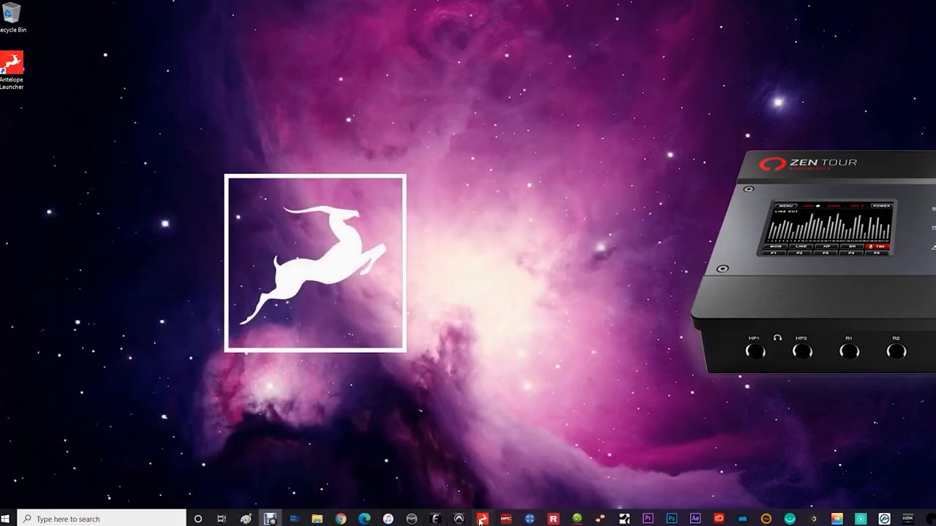
Open Antelope Launcher to check the Discrete8 USB driver version on the System page.
click(481, 519)
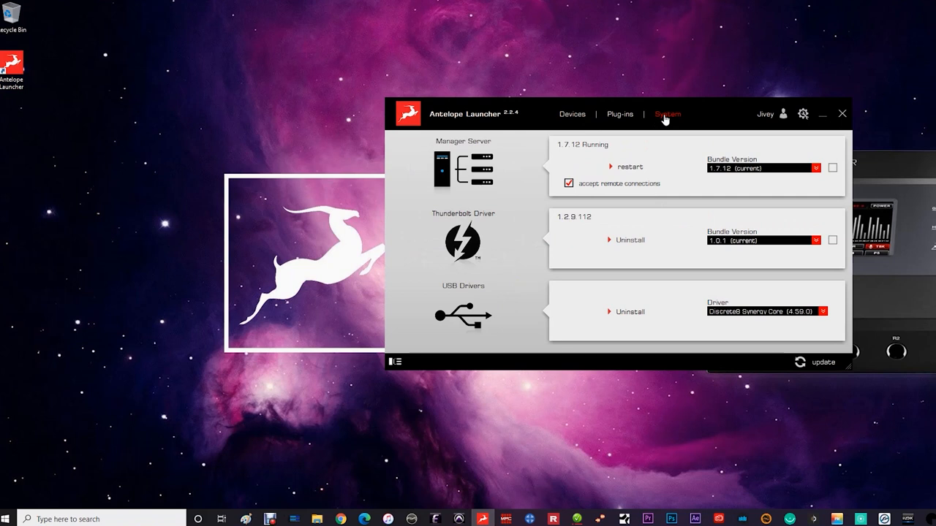
mouse_move(823, 116)
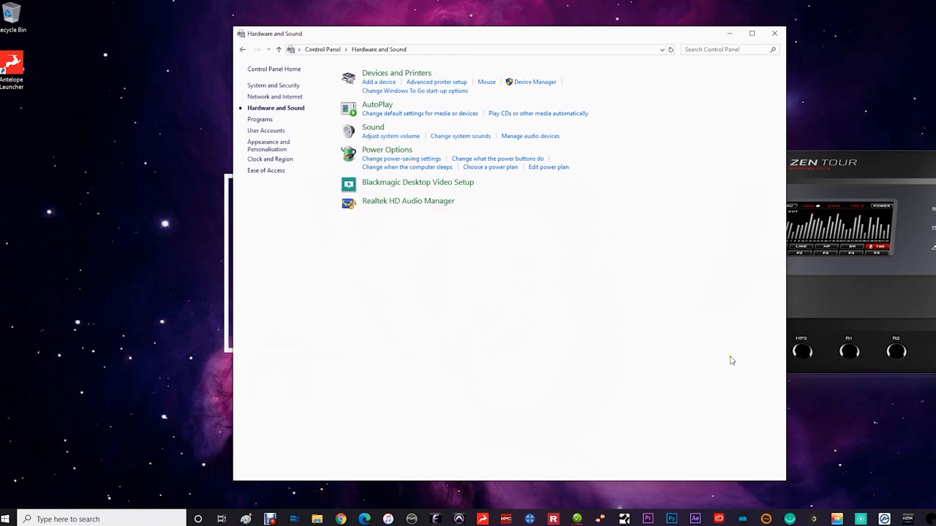
Set Discrete8 Synergy Core USB Audio Driver Playback as the default playback device, then close Sound.
click(373, 126)
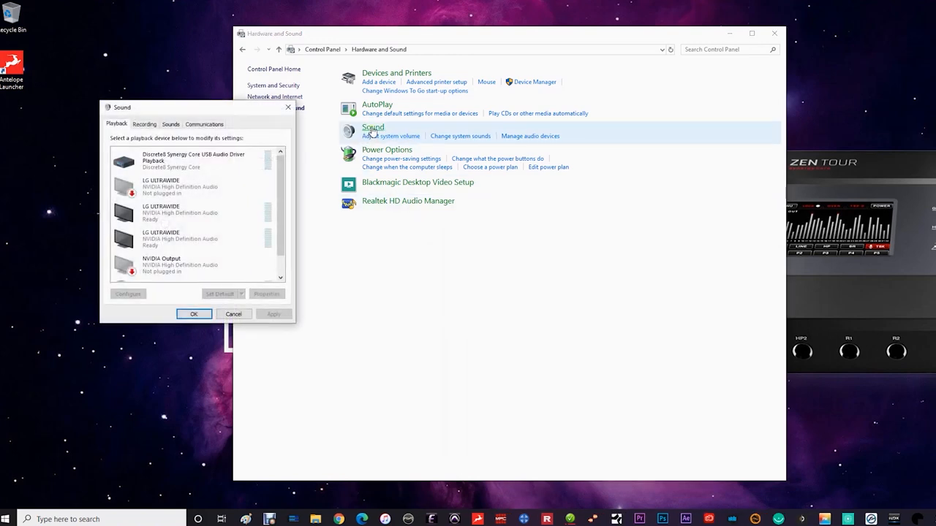
click(193, 161)
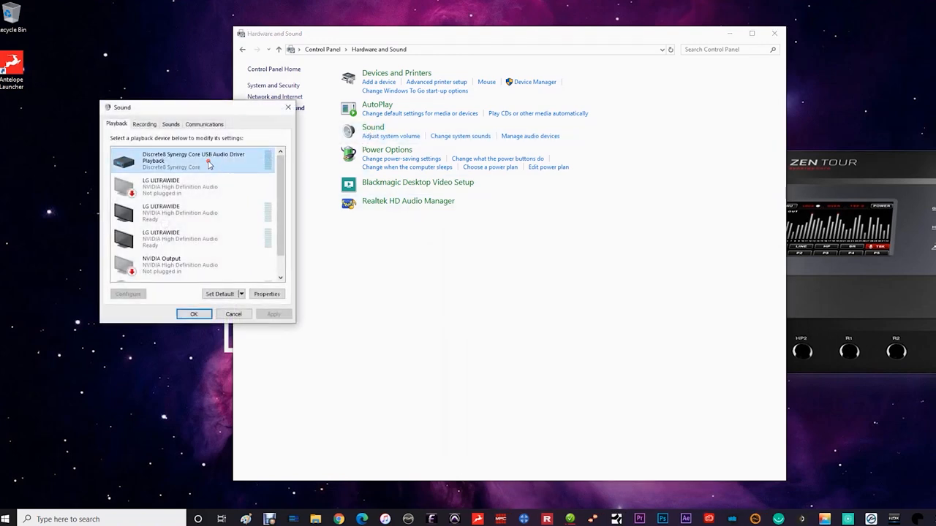
click(220, 293)
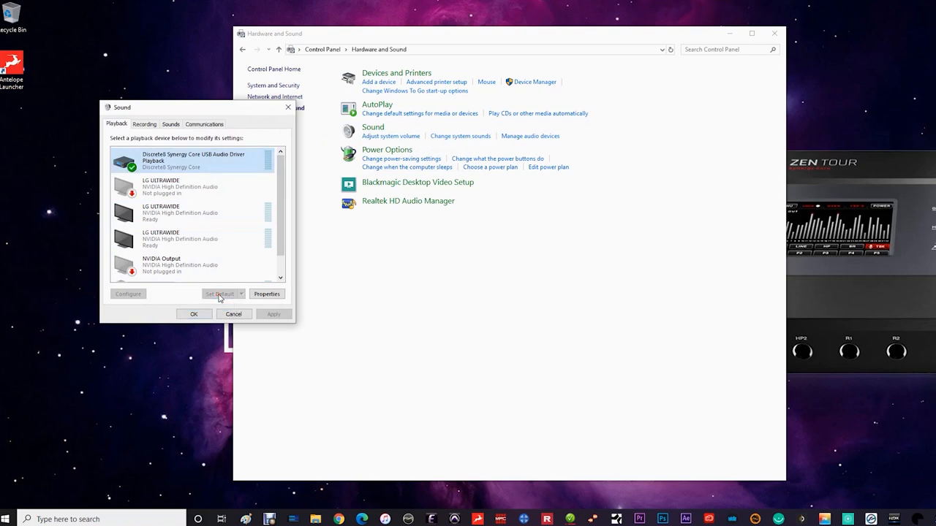
click(234, 314)
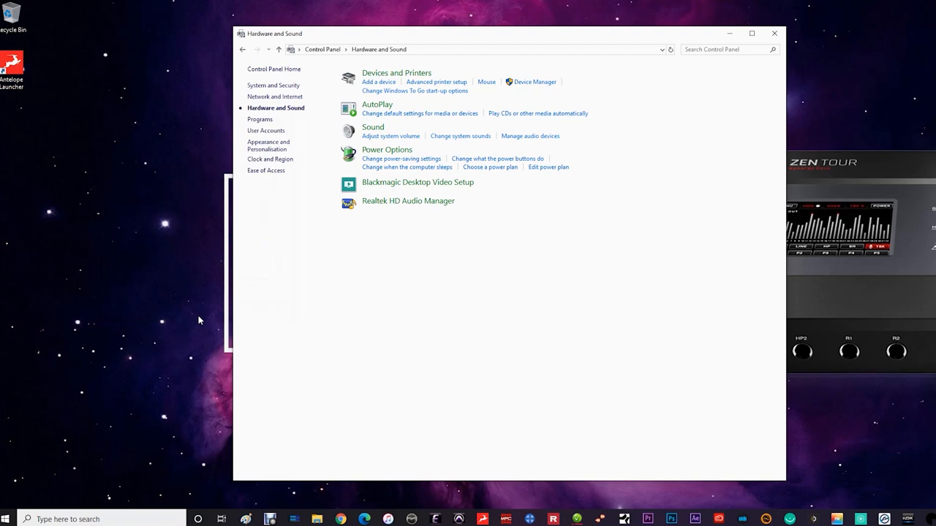
click(774, 33)
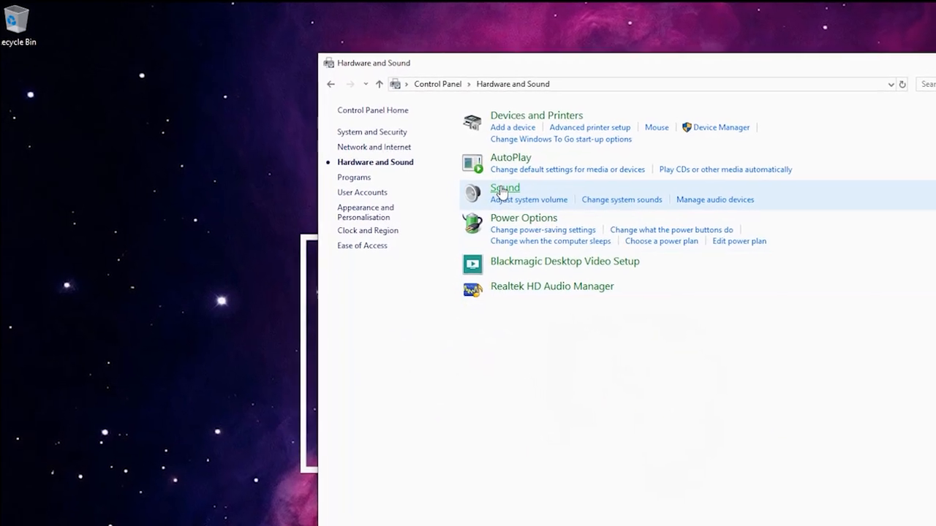
Set the Discrete8 playback device's default format to 2 channel, 16 bit, 48000 Hz (DVD Quality).
click(505, 188)
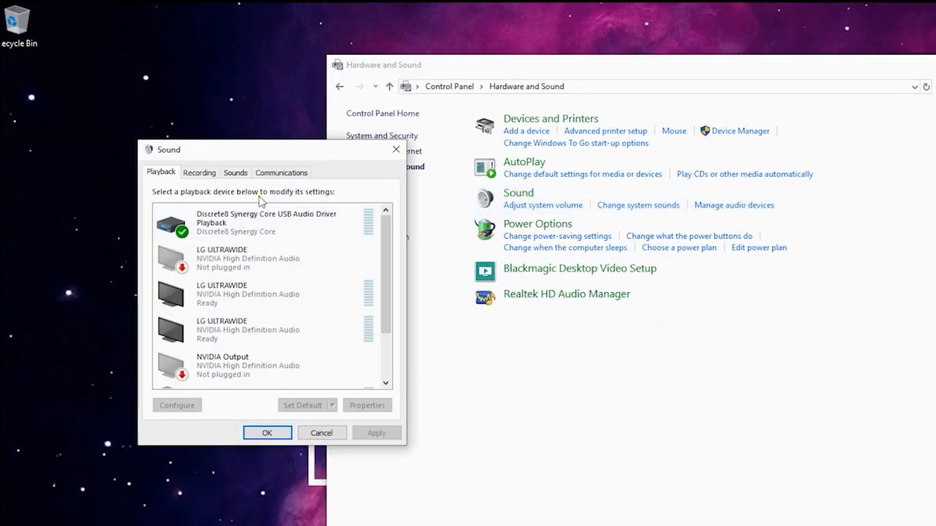
click(263, 223)
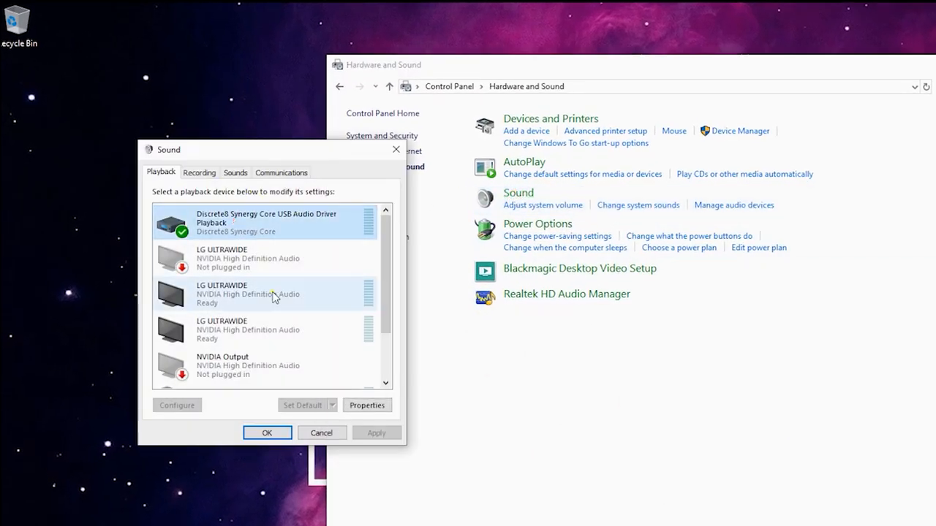
click(367, 405)
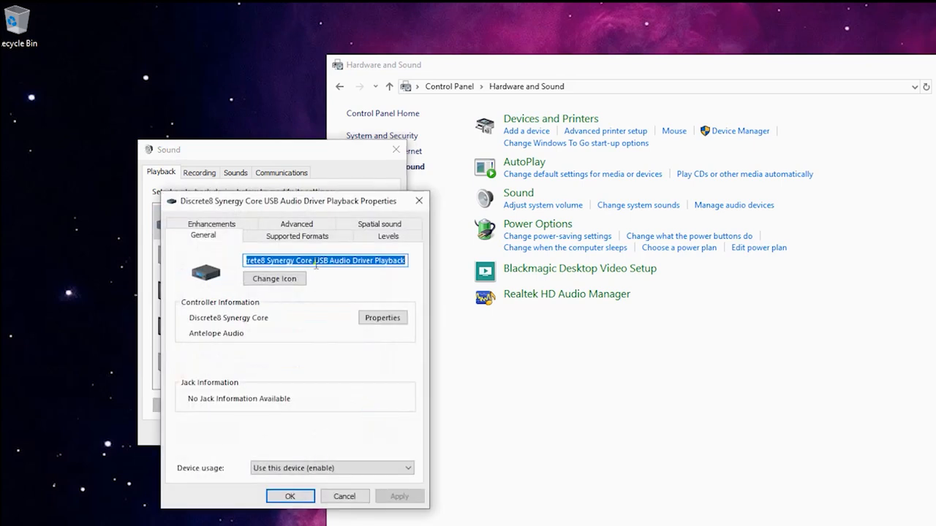
click(296, 235)
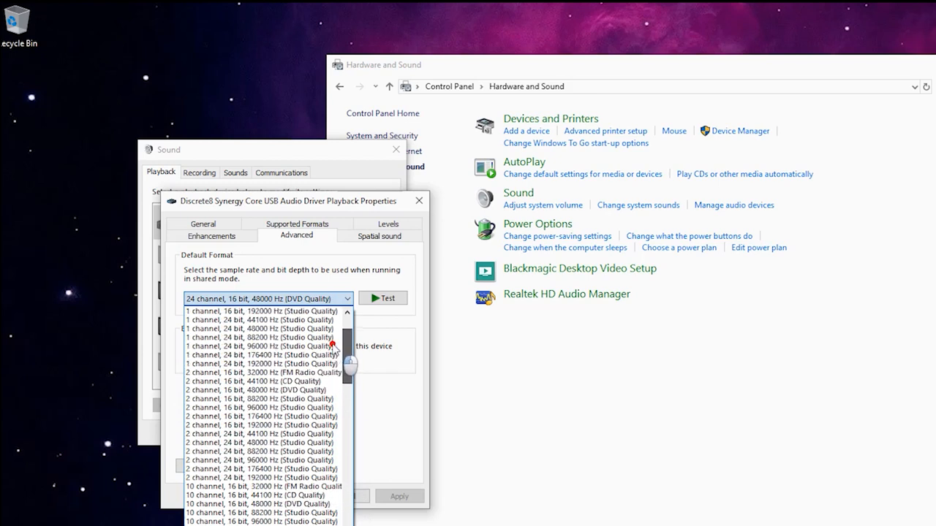
click(260, 390)
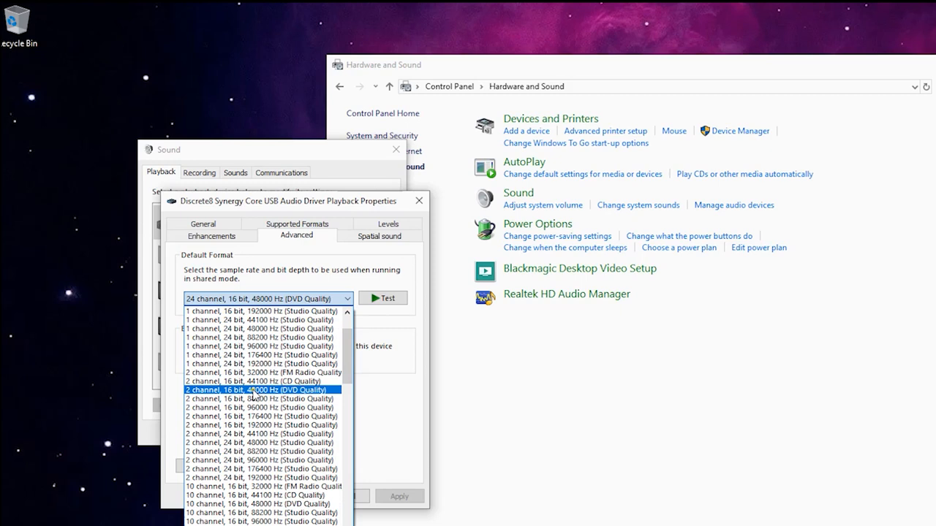
click(257, 389)
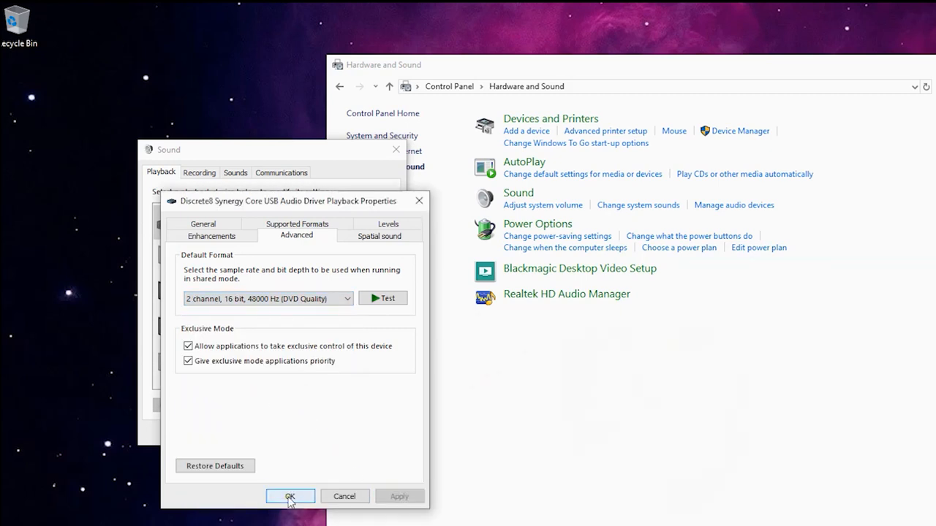
click(289, 496)
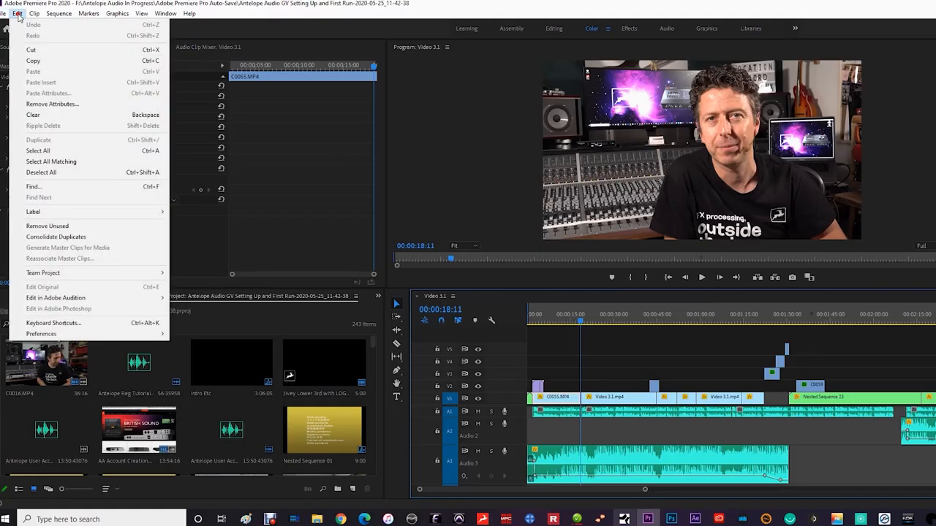
mouse_move(41, 334)
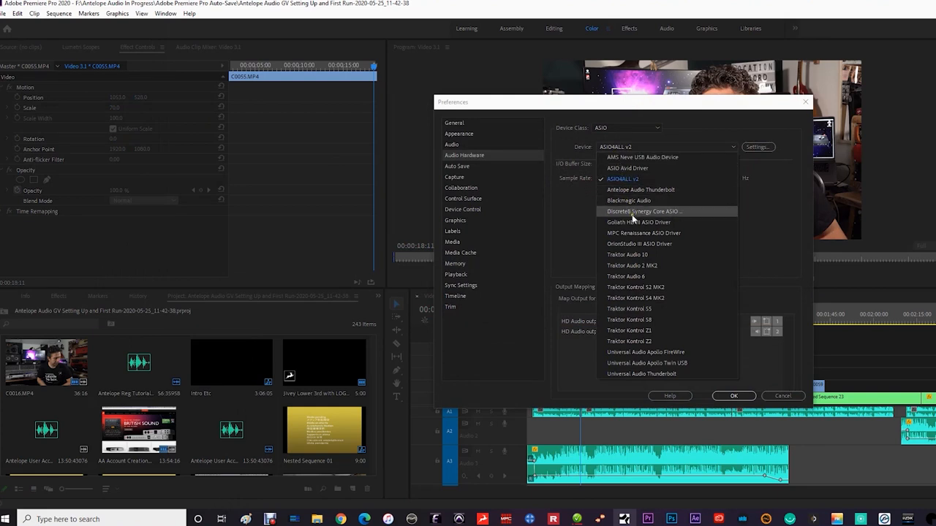
Select Discrete8 Synergy Core ASIO as Premiere's audio hardware device, accept the warning, and apply.
click(642, 211)
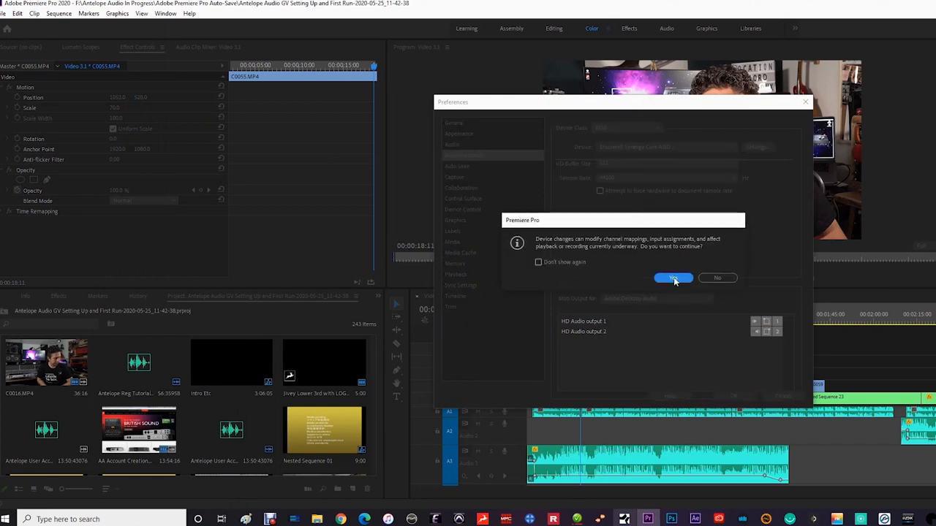
click(671, 278)
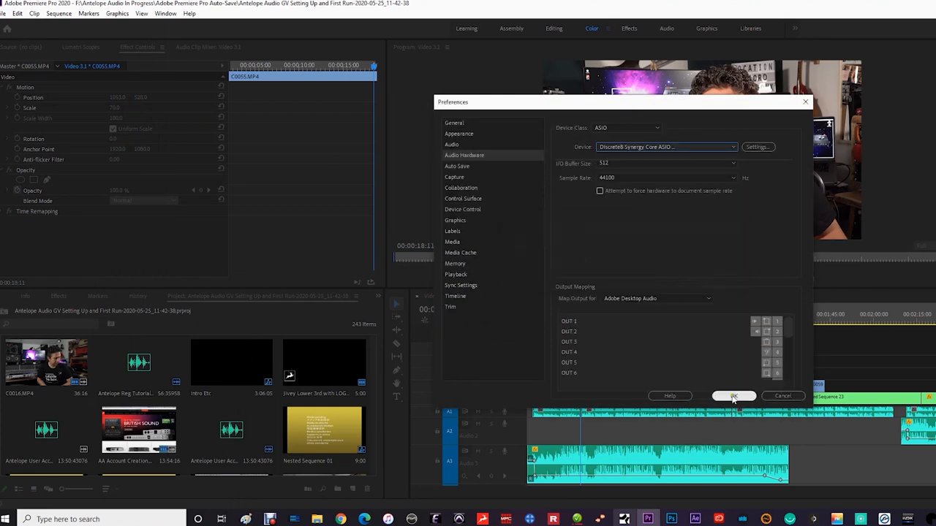
click(733, 396)
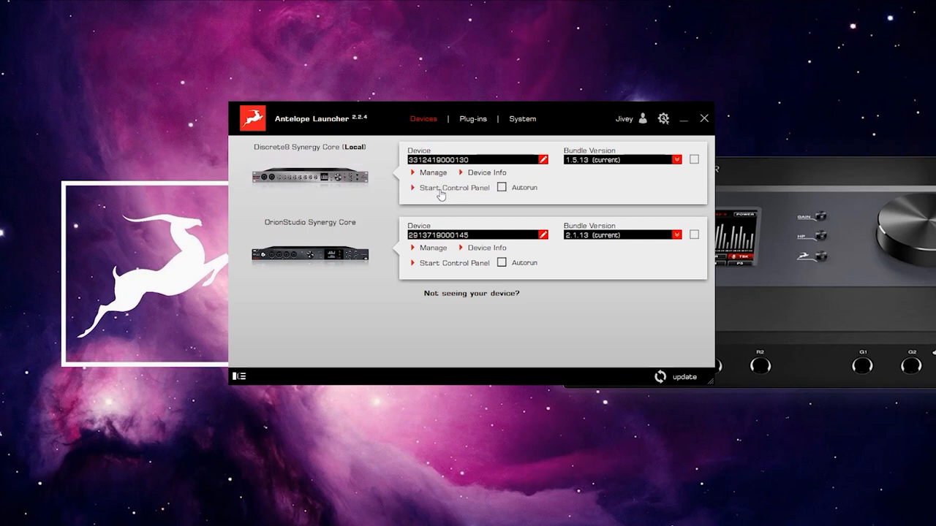
Open the Discrete8 control panel's full mixer, adjust a DAW playback fader, and view Headphones 1.
click(454, 188)
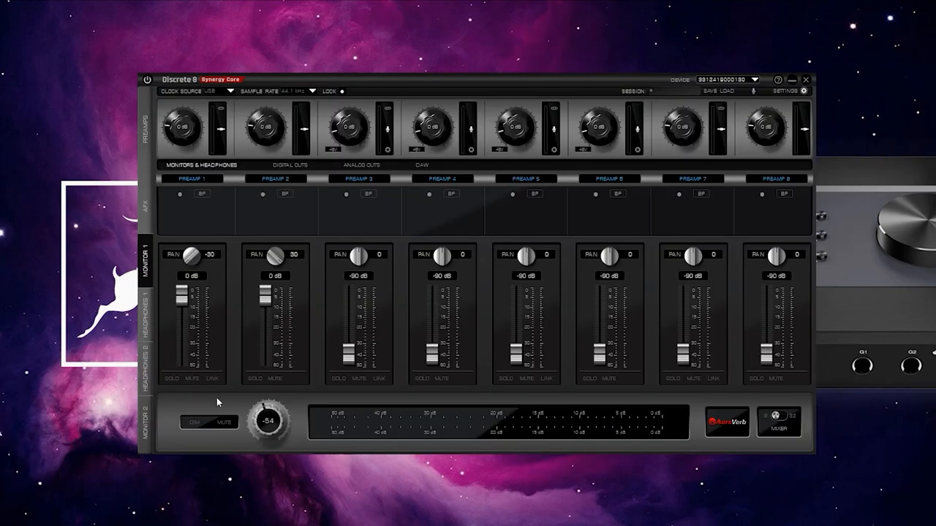
click(778, 421)
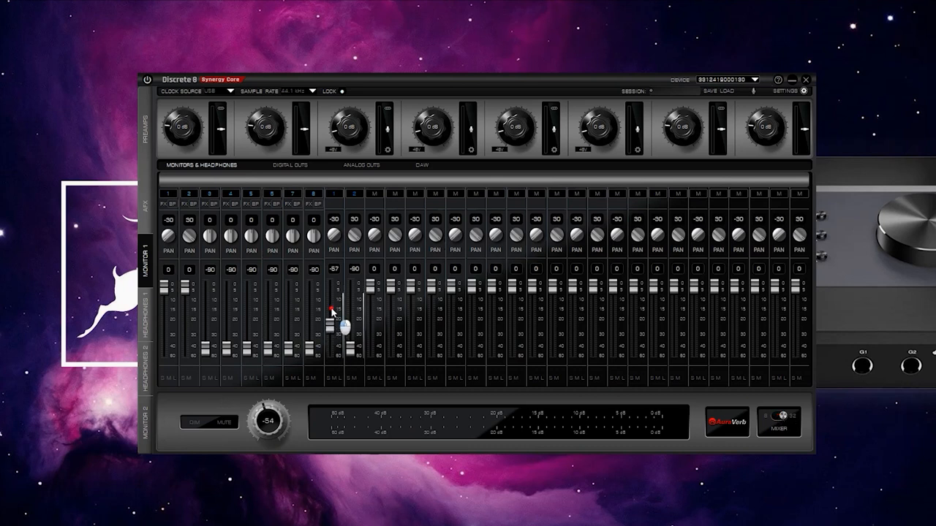
drag(336, 307, 353, 322)
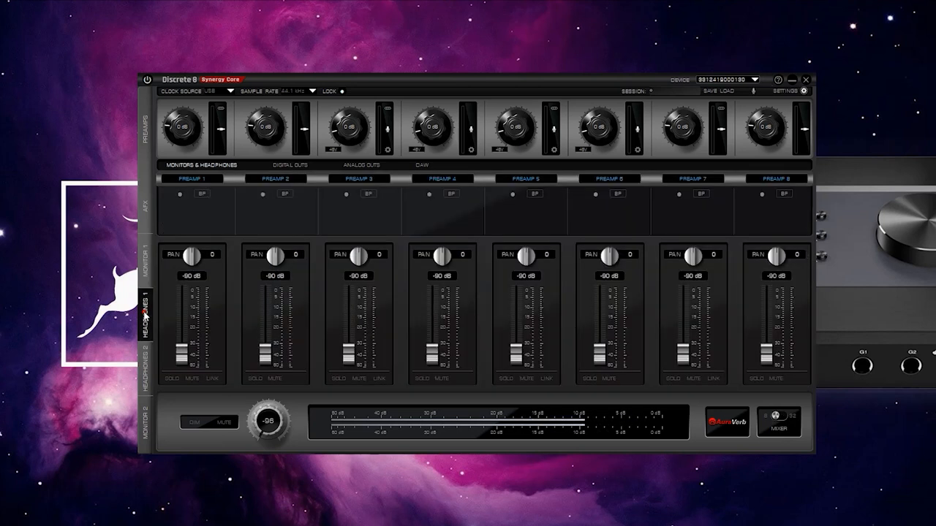
click(778, 421)
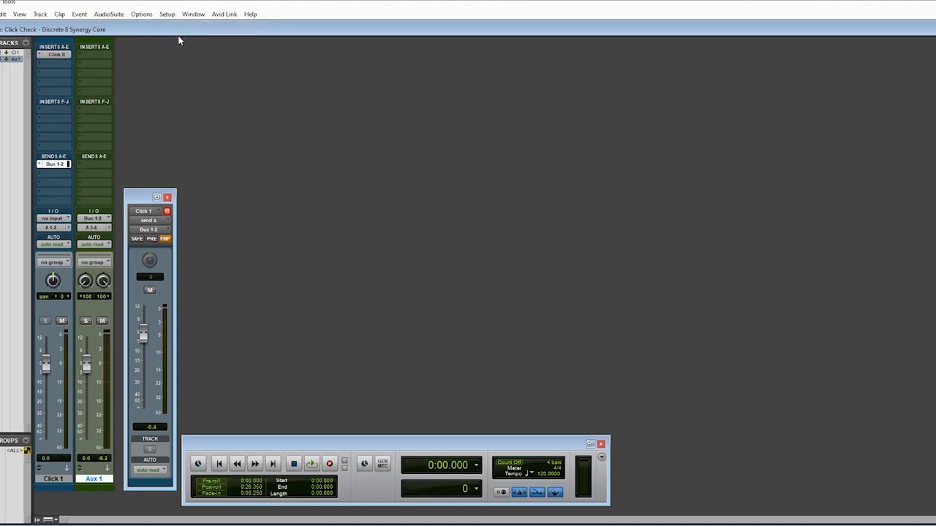
Confirm the Pro Tools playback engine as Discrete8 Synergy Core ASIO at 512 samples.
click(167, 14)
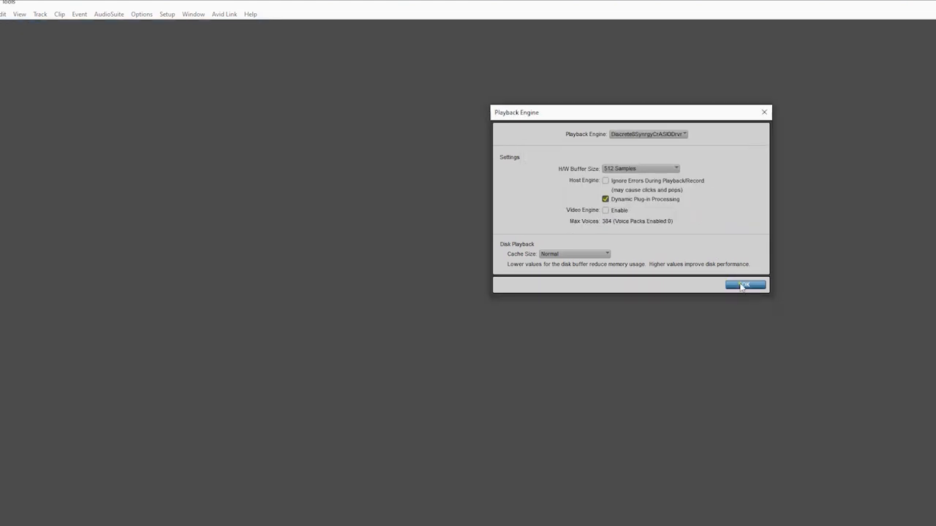
click(744, 285)
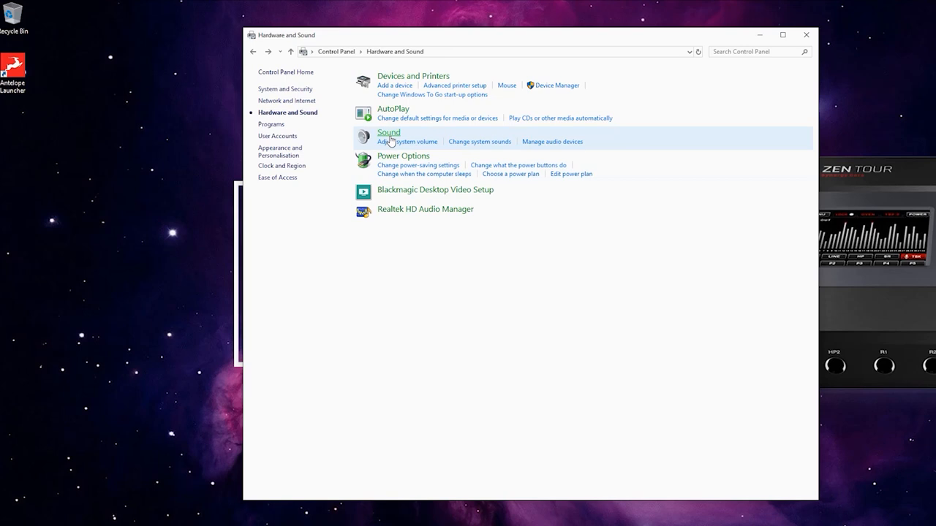
Make the Realtek Speakers the default playback device and close the Sound dialog.
click(389, 132)
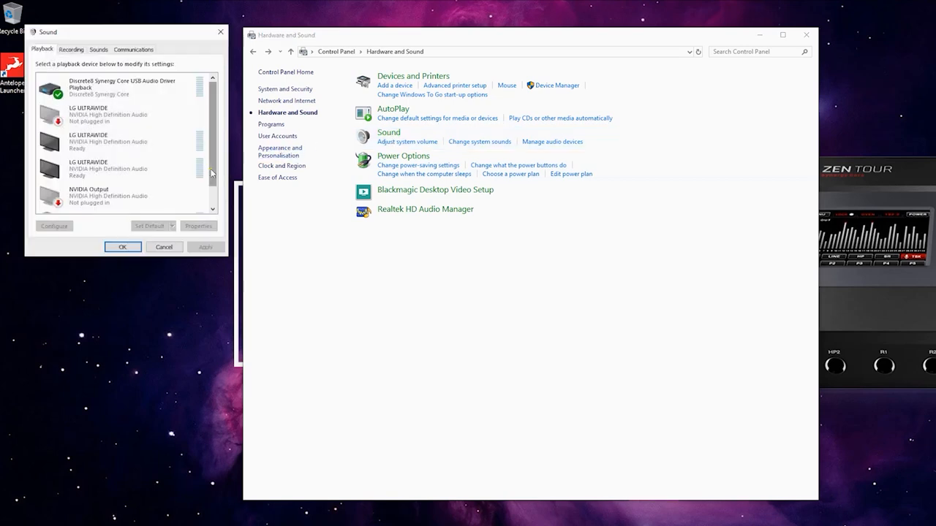
click(95, 198)
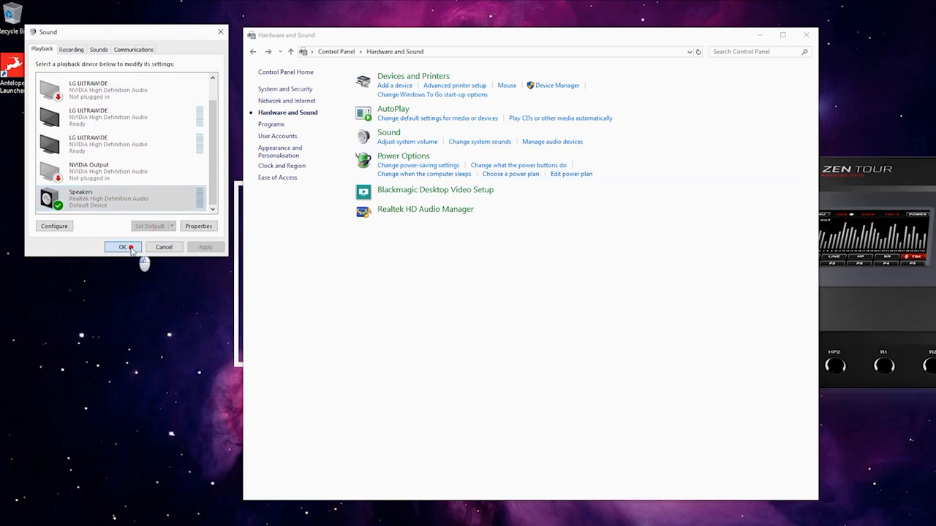
click(122, 247)
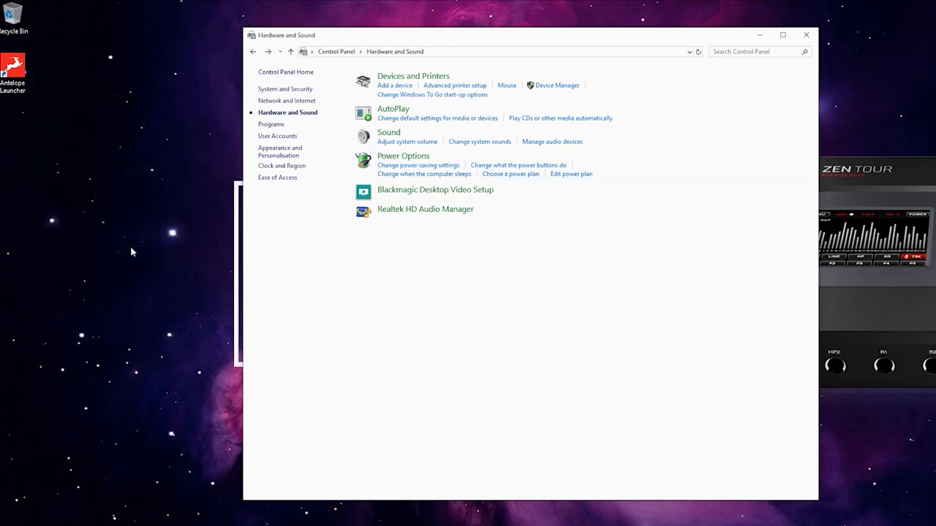
mouse_move(768, 20)
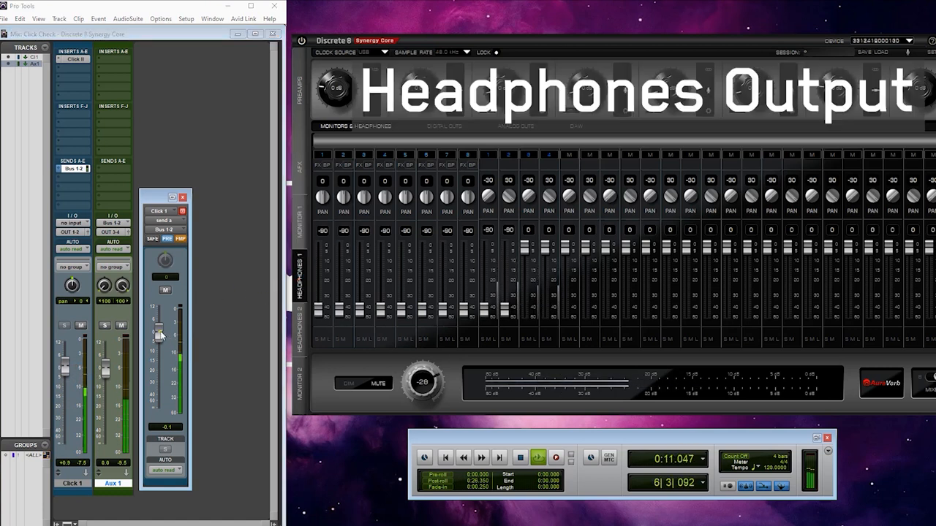
Drag the Click 1 send fader fully down, then back up to -0.4 dB.
drag(158, 334, 164, 423)
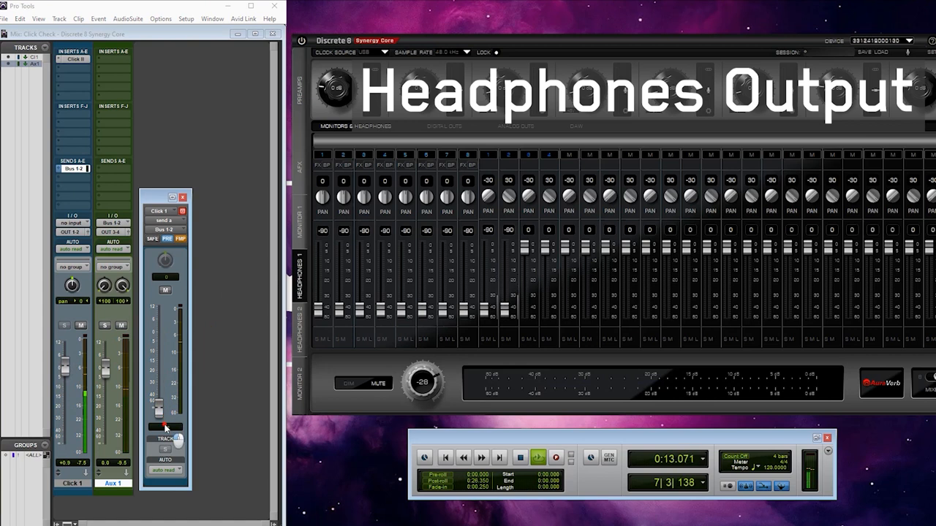
drag(164, 427, 161, 332)
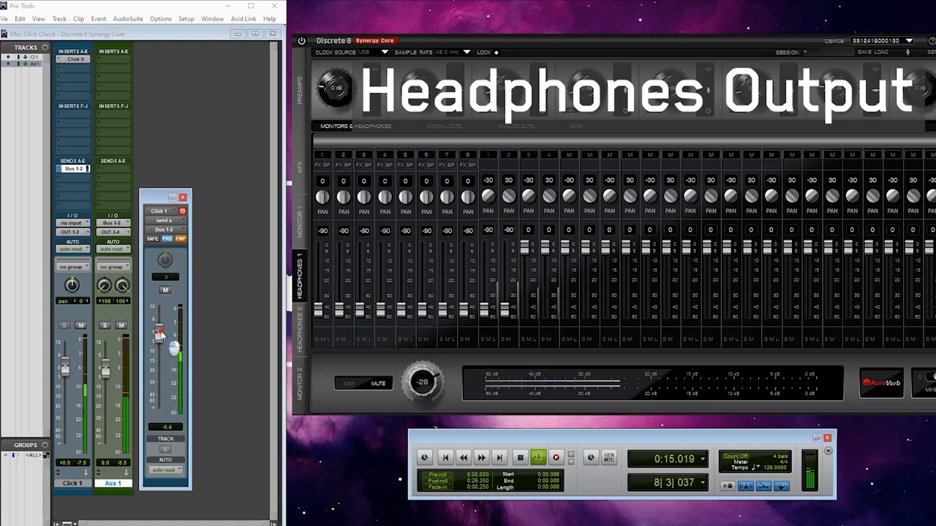